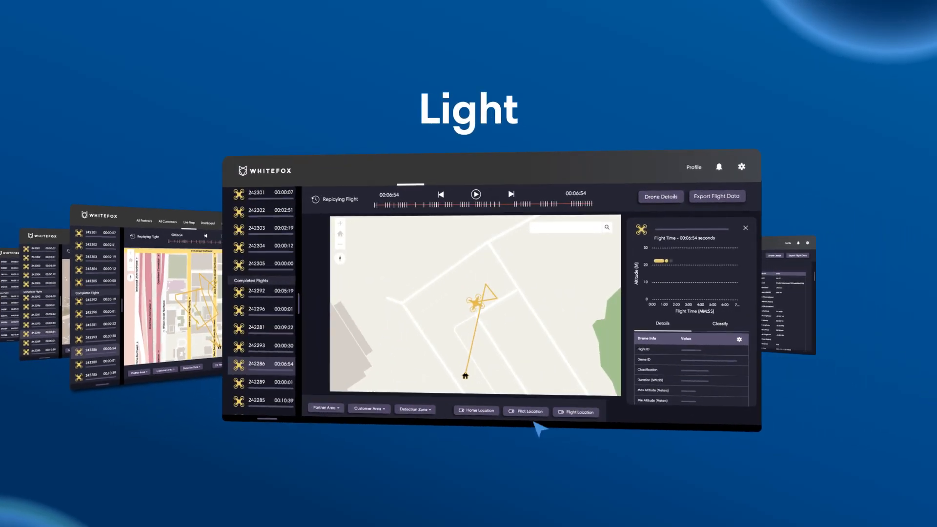
Export the replayed flight's data and download it as a CSV file
left_click(716, 196)
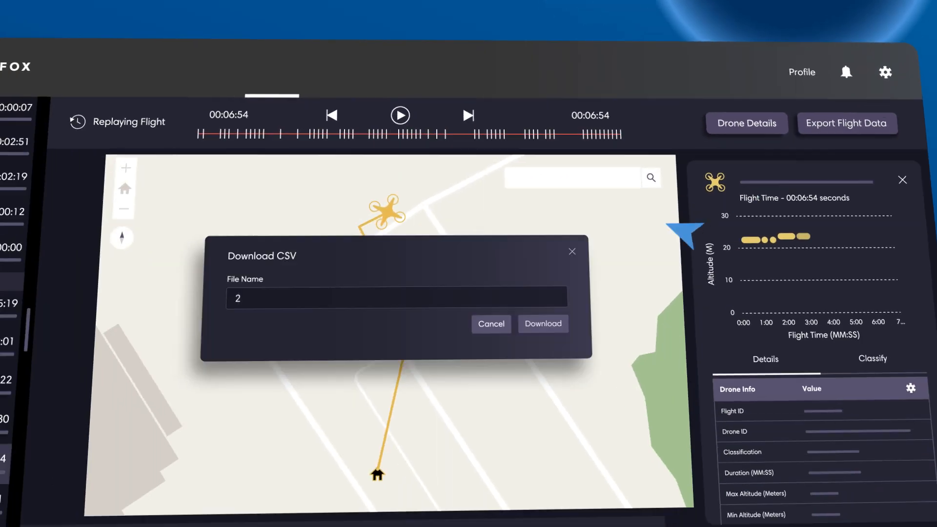
left_click(541, 323)
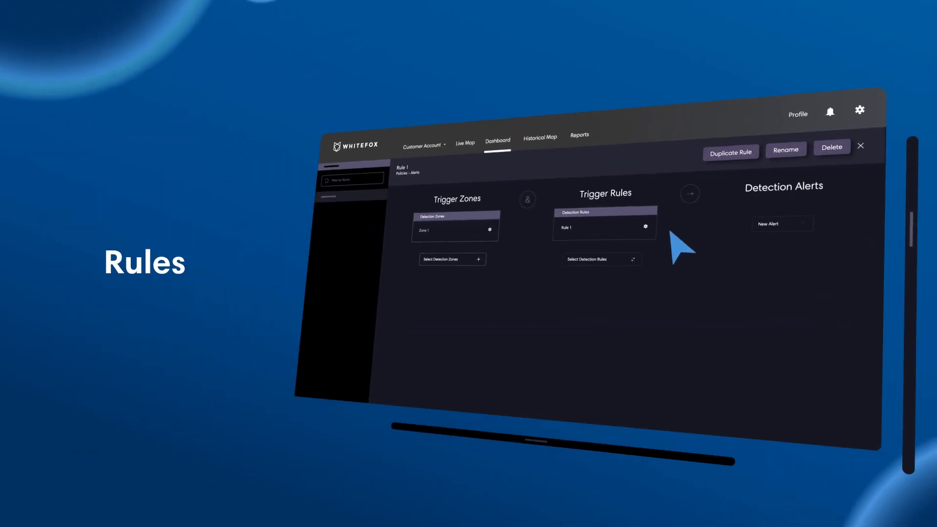
Open Rule 1's policy page and start a New Detection Alert
left_click(451, 259)
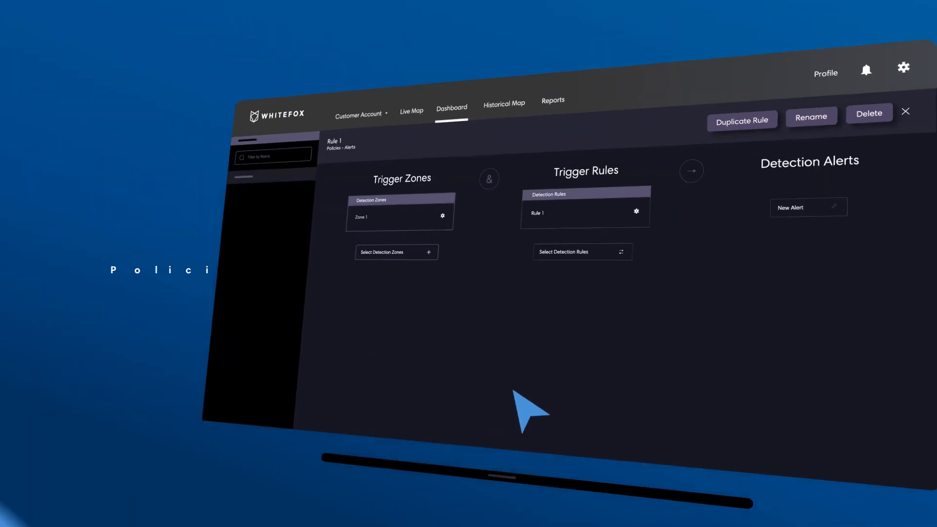
left_click(833, 207)
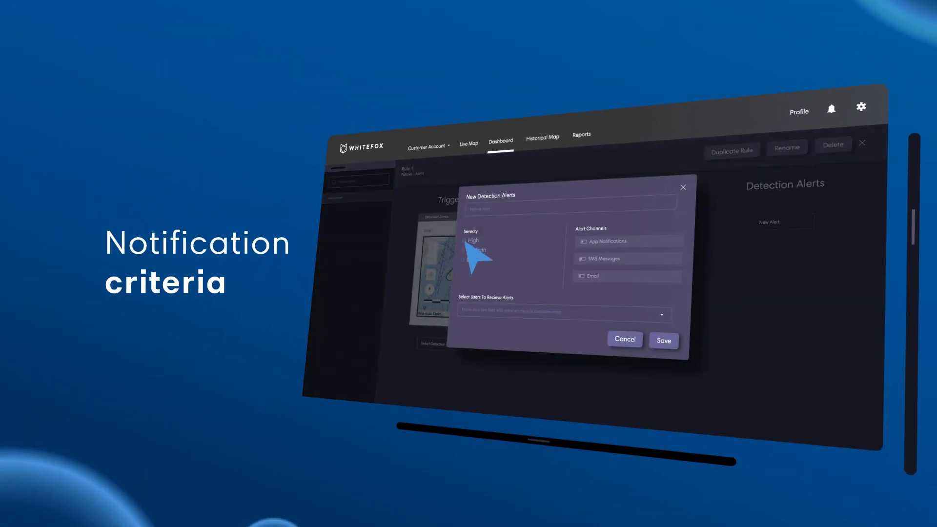